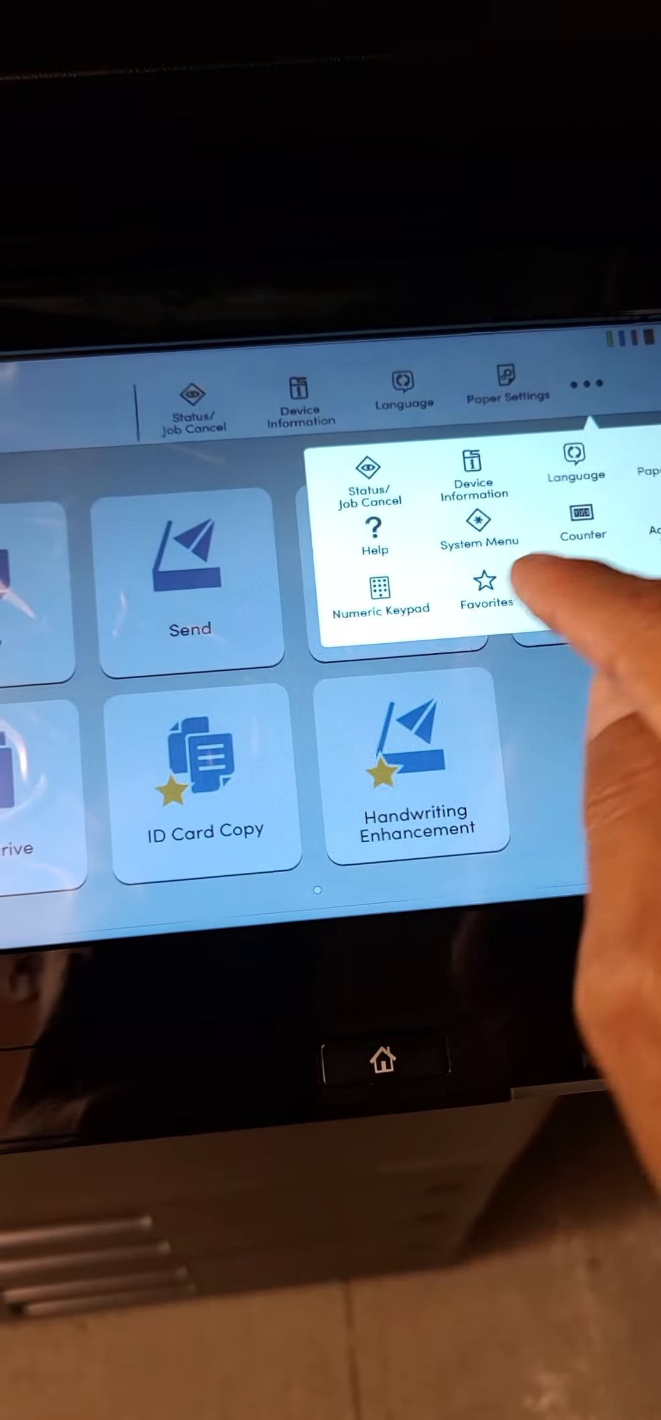
Open System Menu from the overflow and select the Network Settings category
click(479, 530)
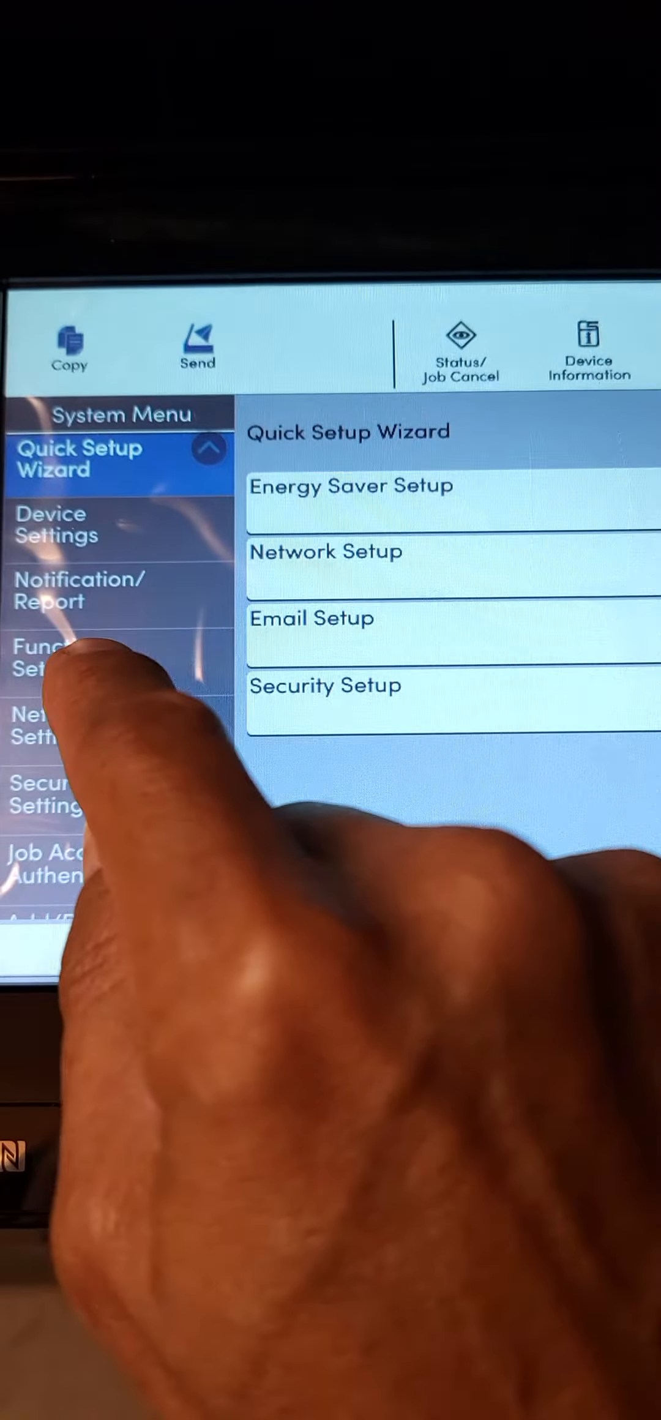
click(45, 712)
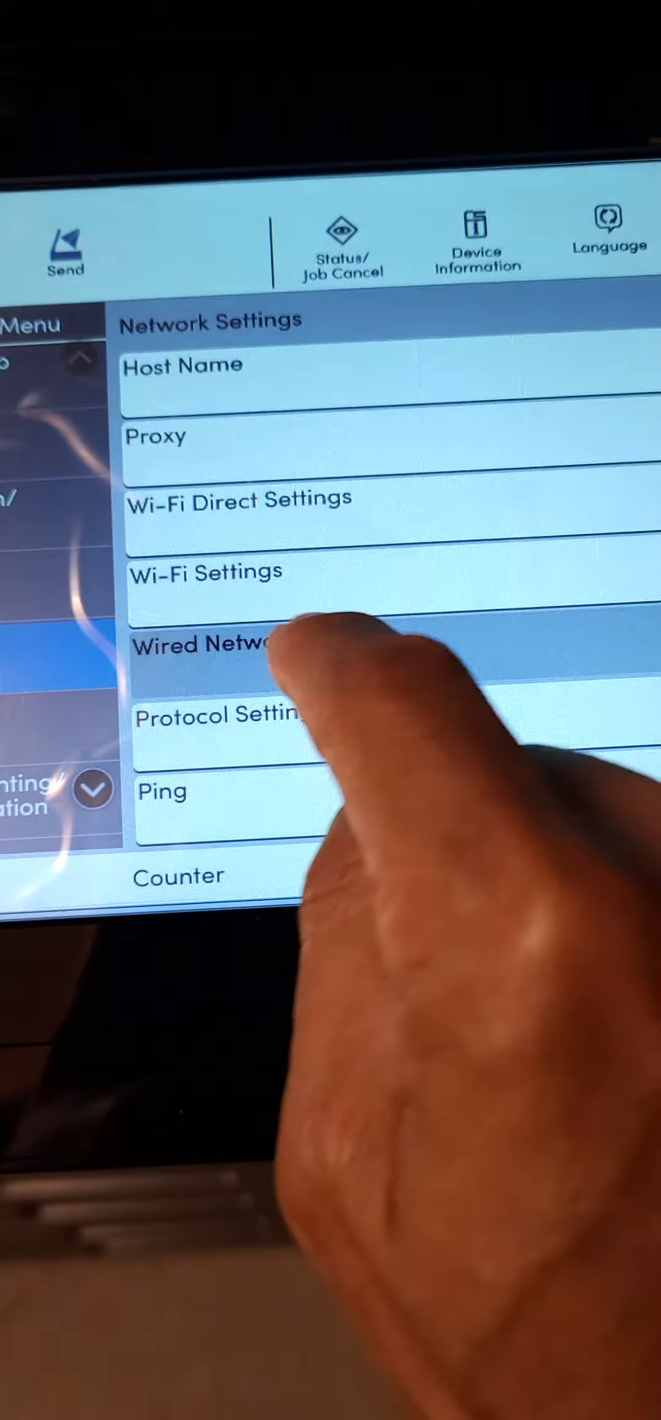
click(217, 648)
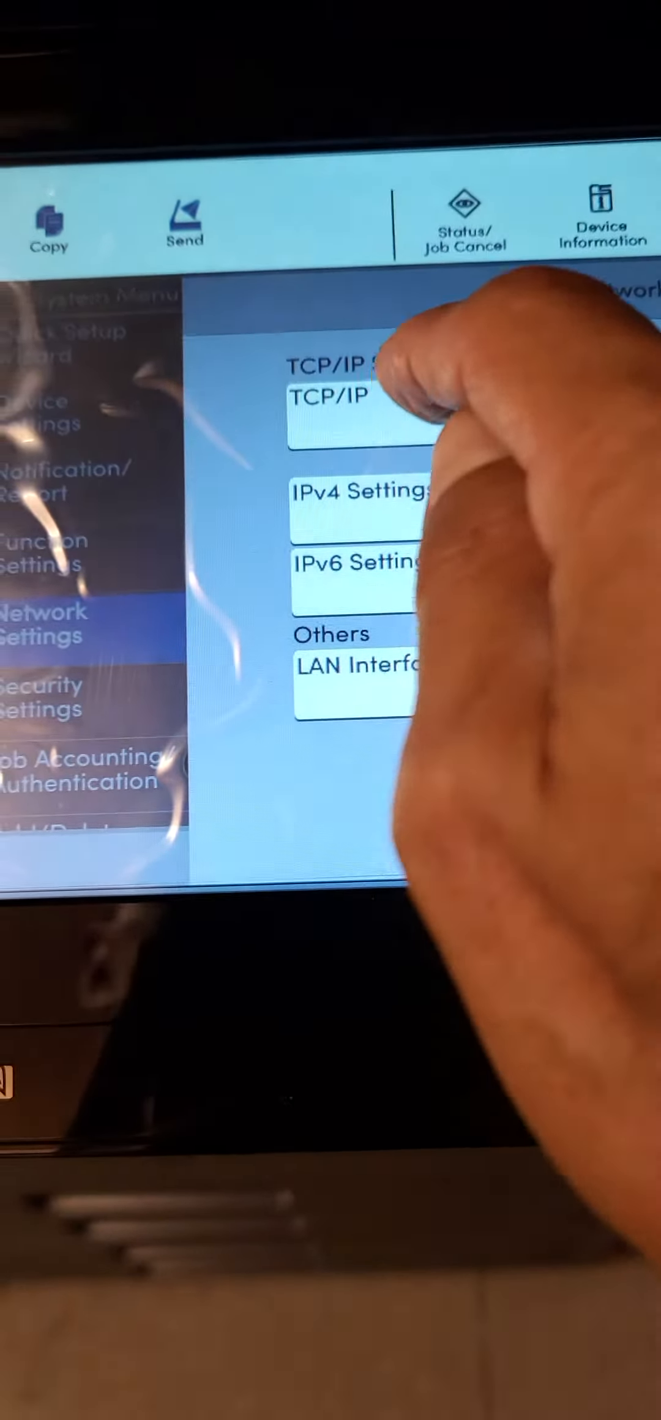
Back out to the Network Settings list, then return to the home screen of app tiles
click(362, 516)
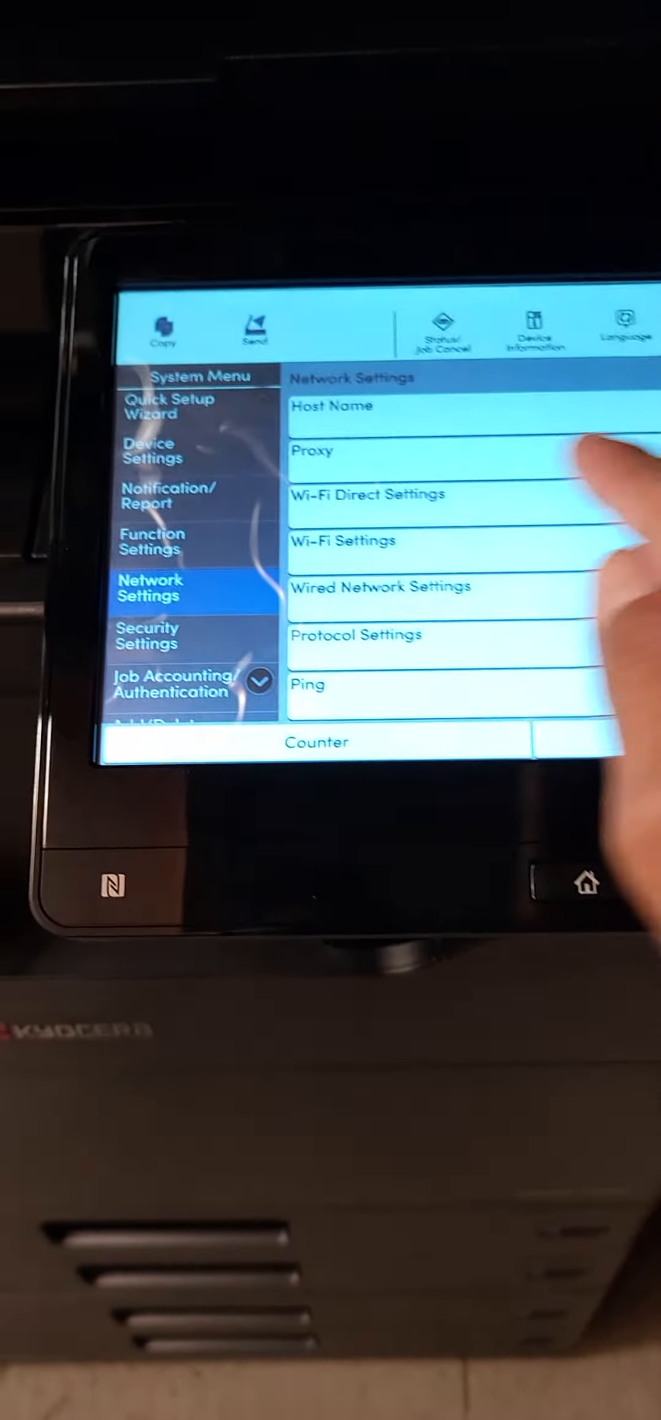
click(587, 885)
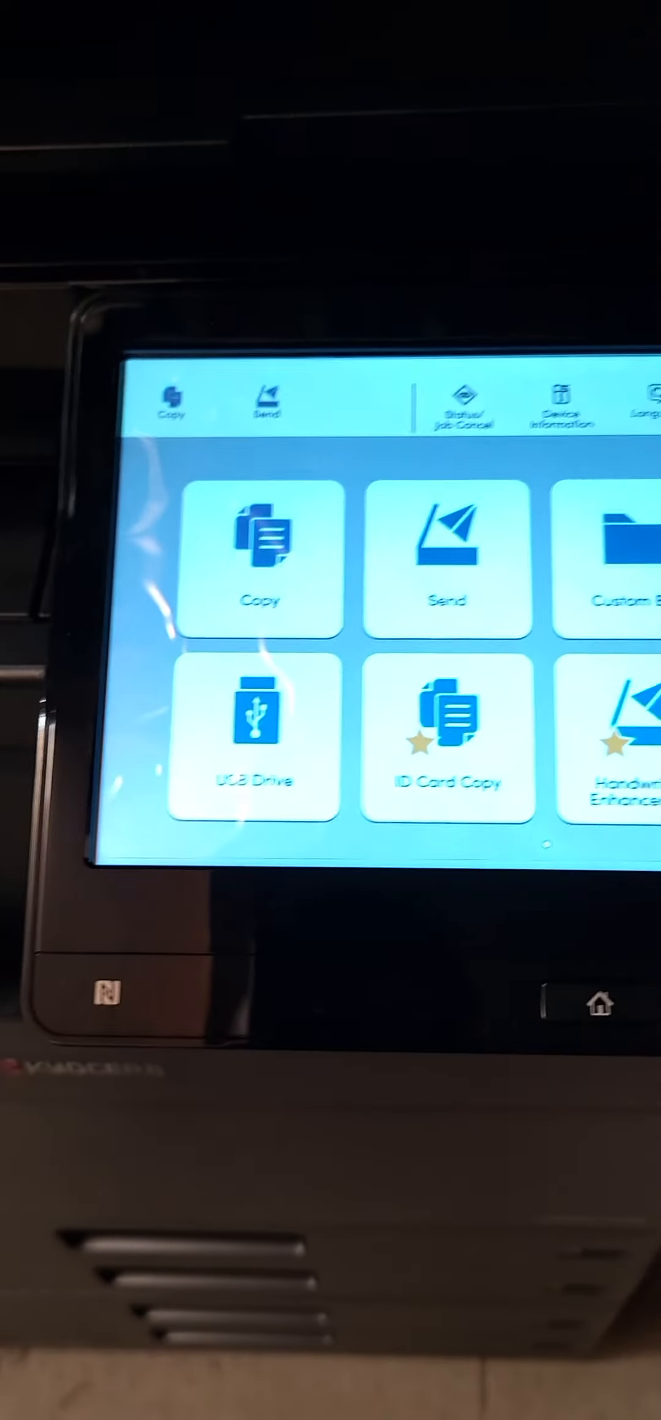